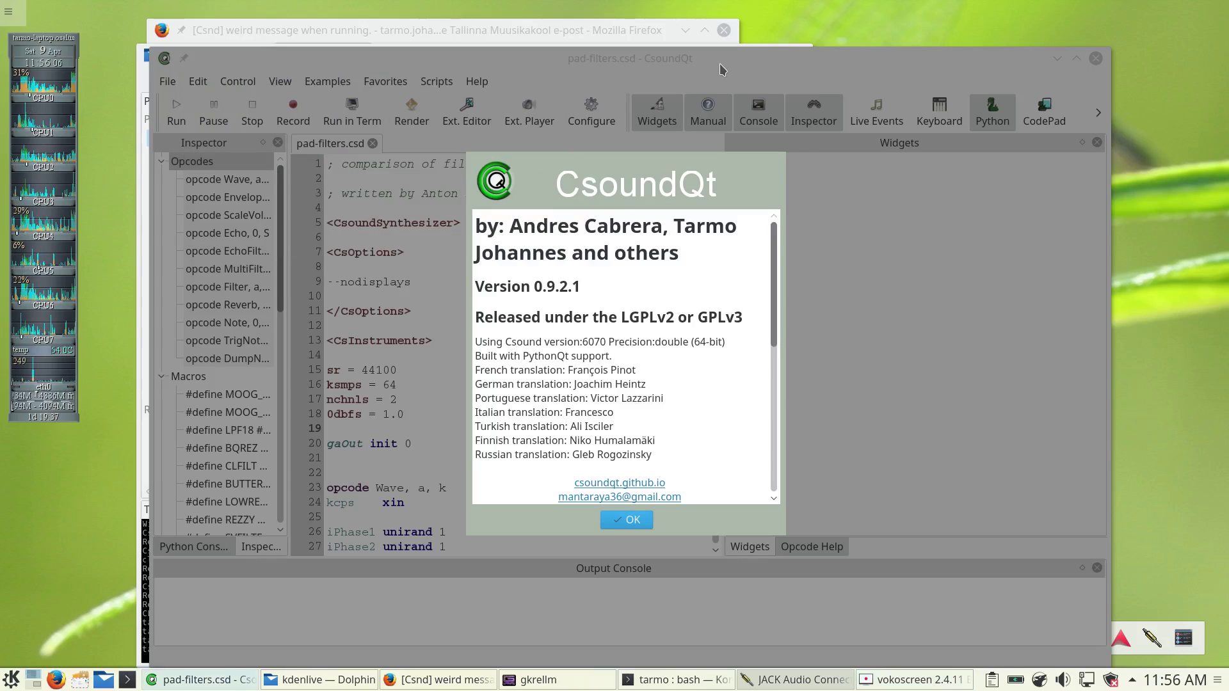
pyautogui.moveTo(678, 395)
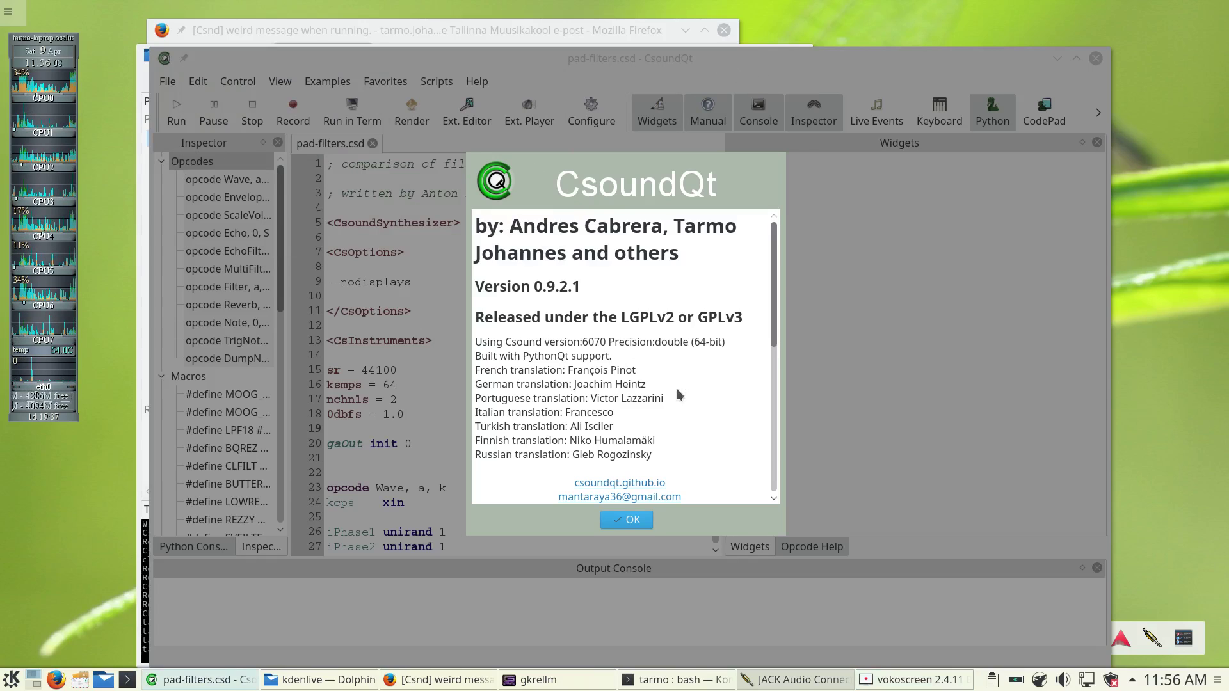
# Dismiss the About CsoundQt dialog with OK.
pyautogui.click(626, 520)
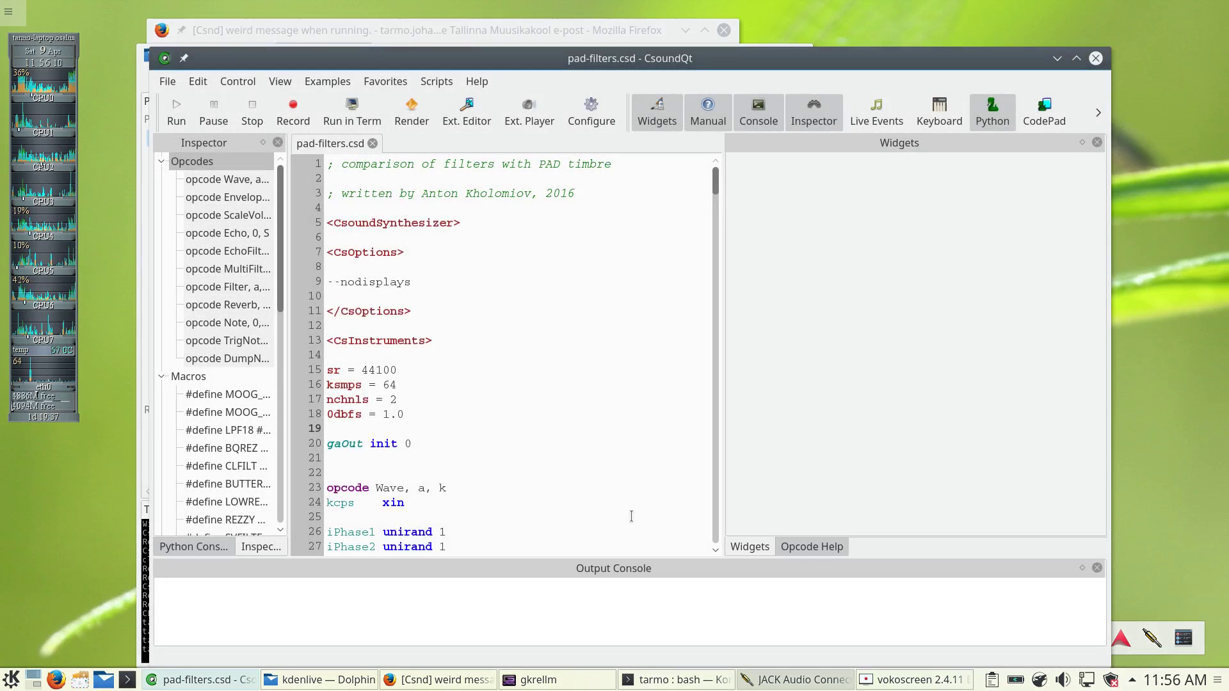
pyautogui.moveTo(535, 309)
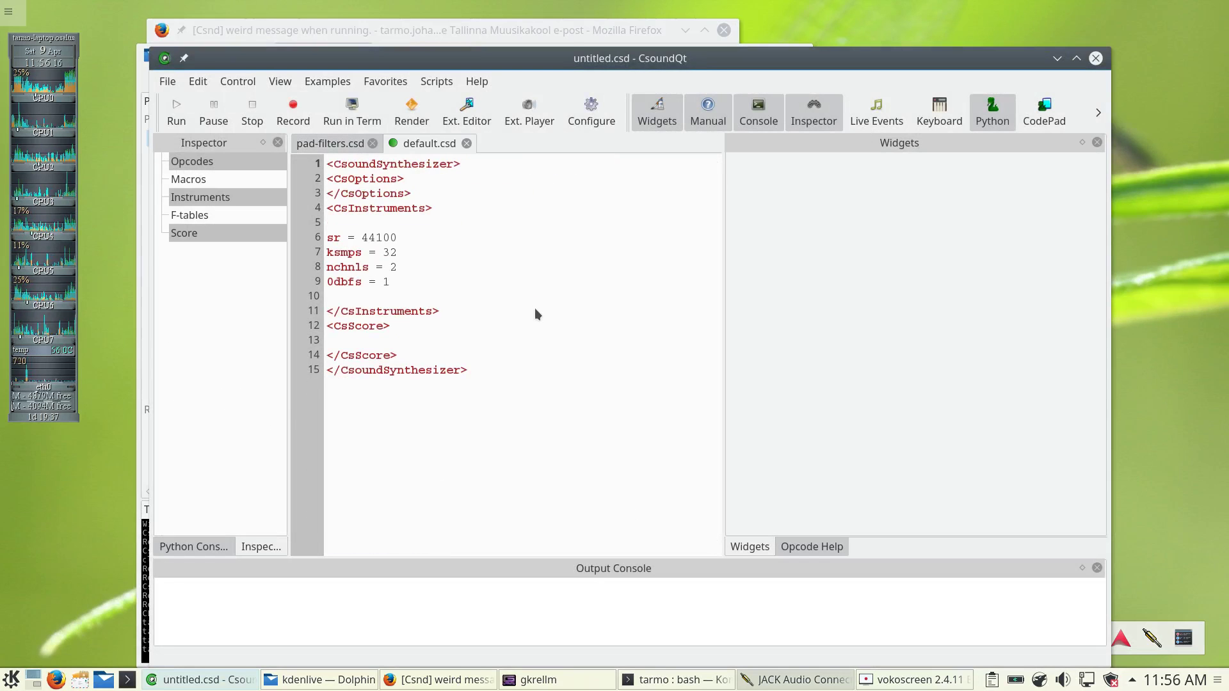
# Run the blank default.csd as a temporary file and switch to the Gmail window.
pyautogui.click(177, 110)
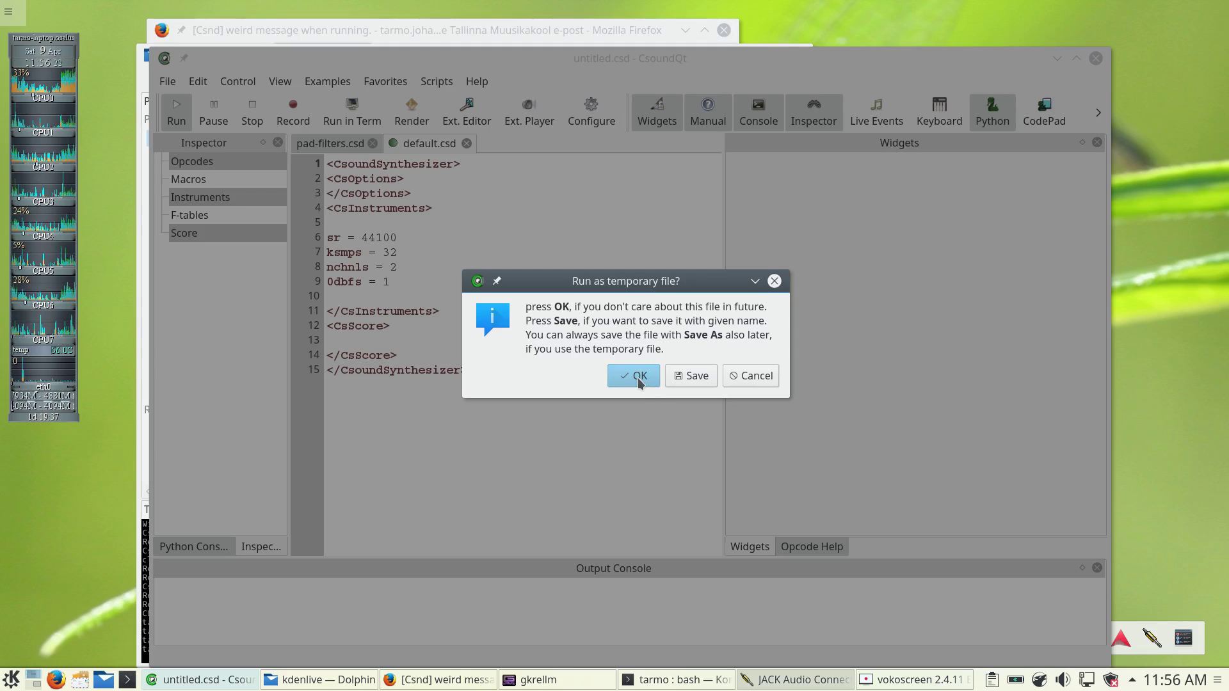
pyautogui.click(633, 376)
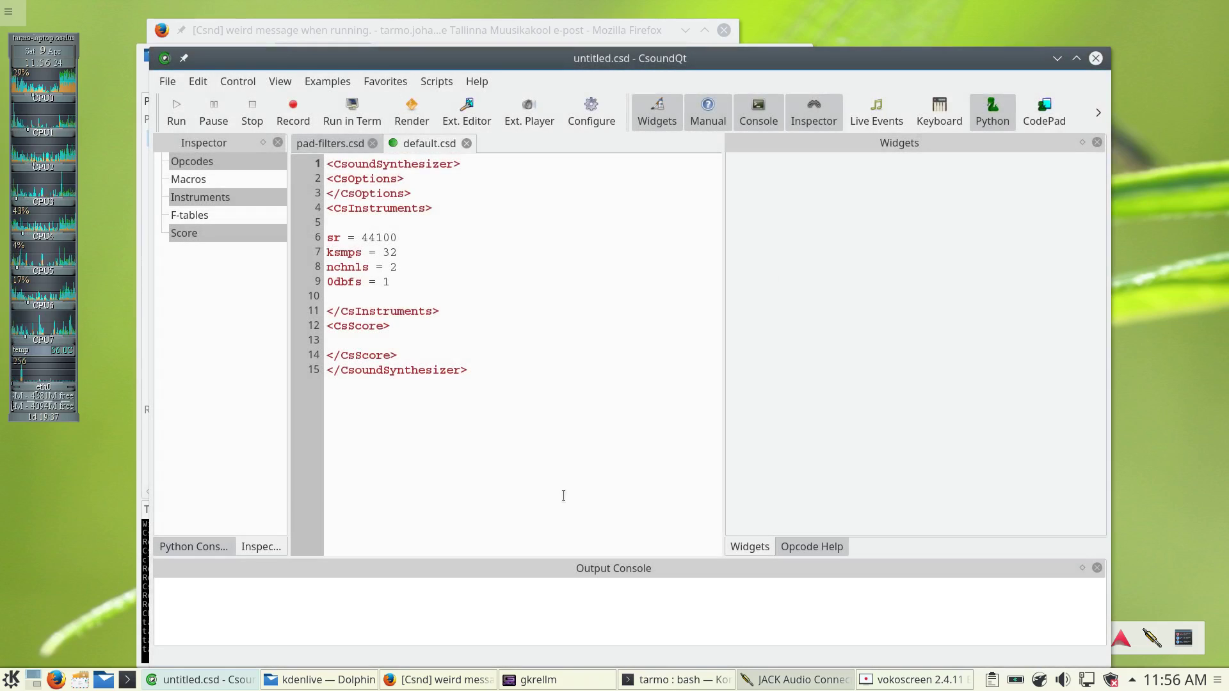
pyautogui.click(435, 680)
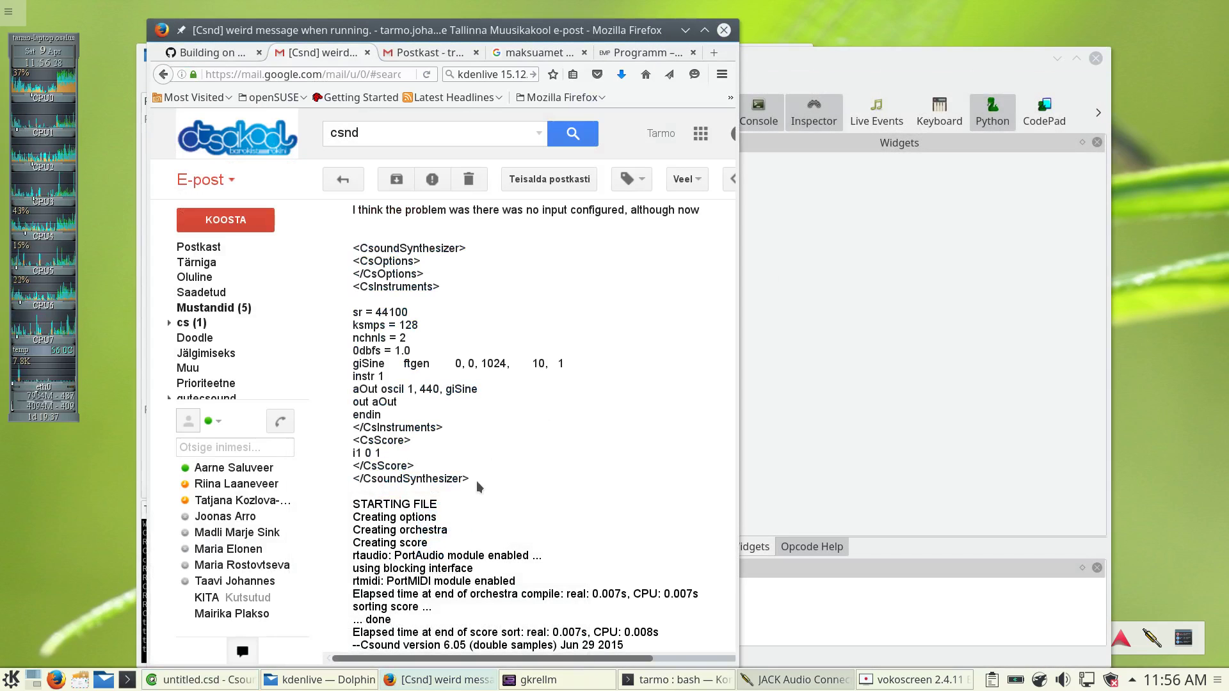
# Select the CsoundSynthesizer sine code in the email and return to the CsoundQt editor.
pyautogui.moveTo(357, 247); pyautogui.dragTo(468, 479)
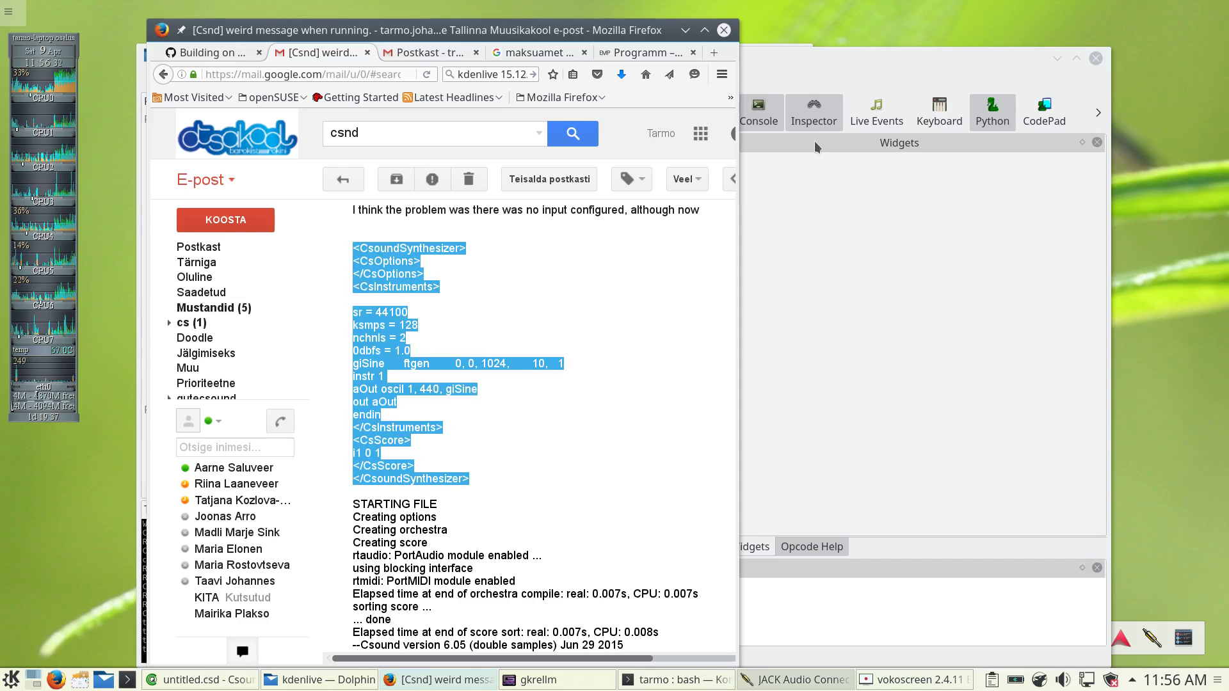
pyautogui.click(200, 679)
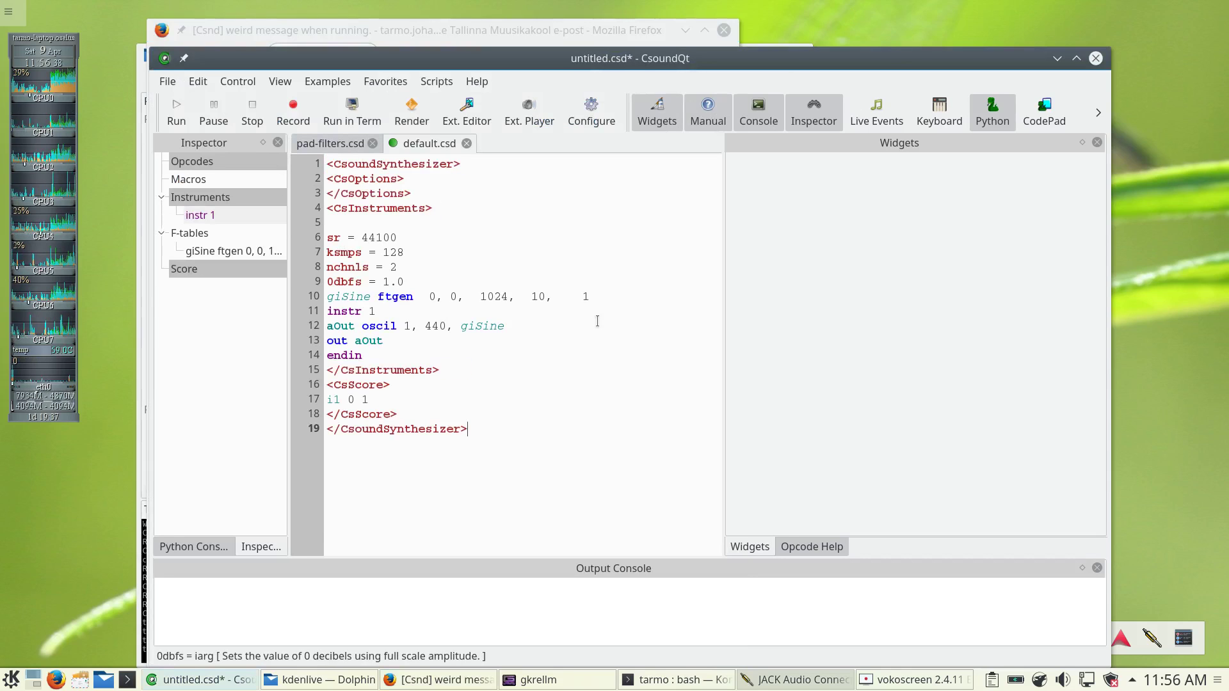
# Run the pasted sine-oscillator code as a temporary file with 0 errors.
pyautogui.click(176, 110)
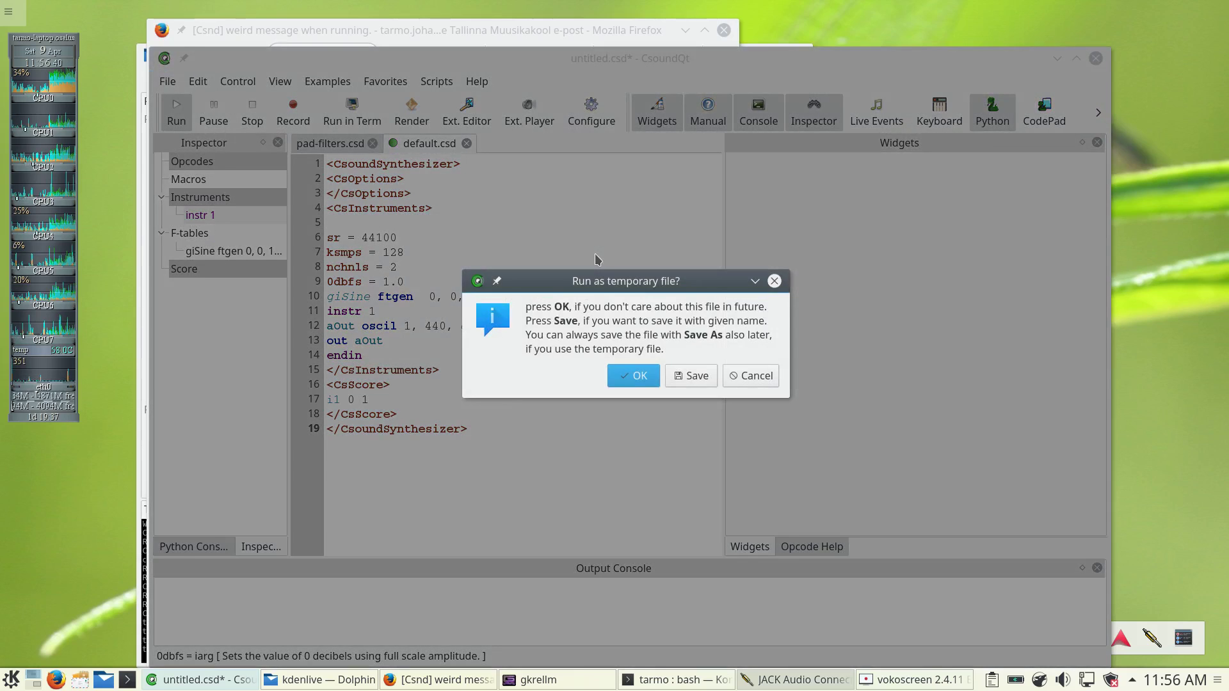
pyautogui.click(634, 376)
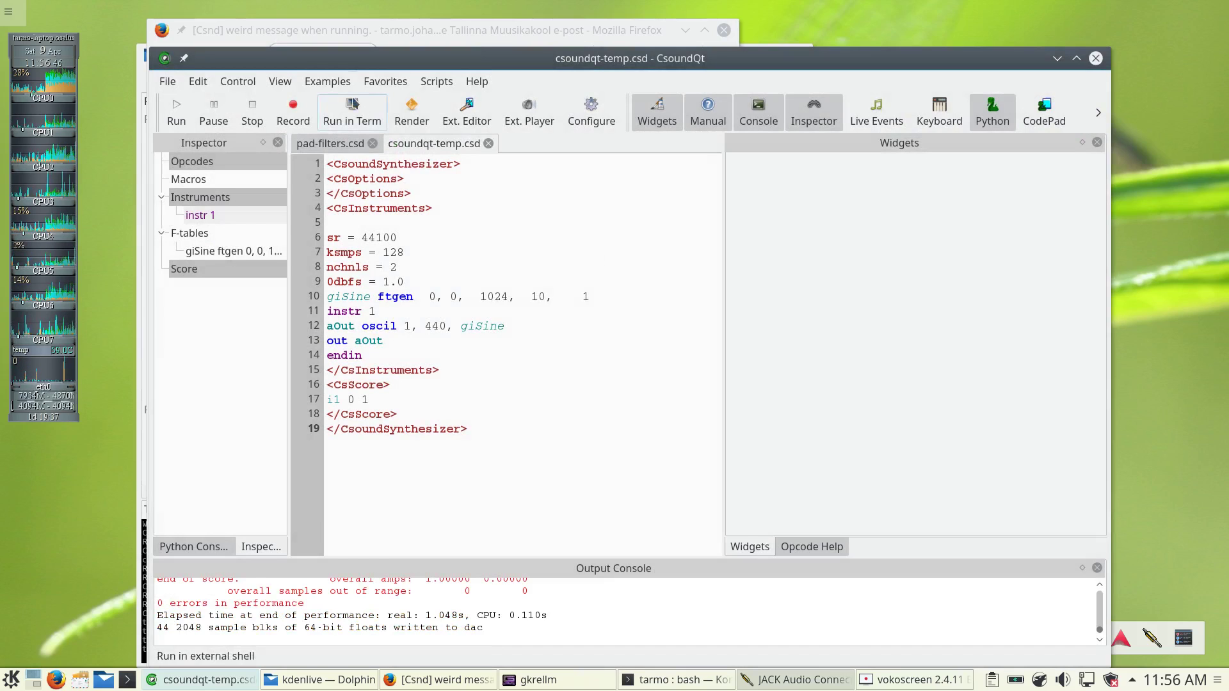
# Load Examples > Synths > Scanned Synthesis Sandbox into a new tab.
pyautogui.click(326, 81)
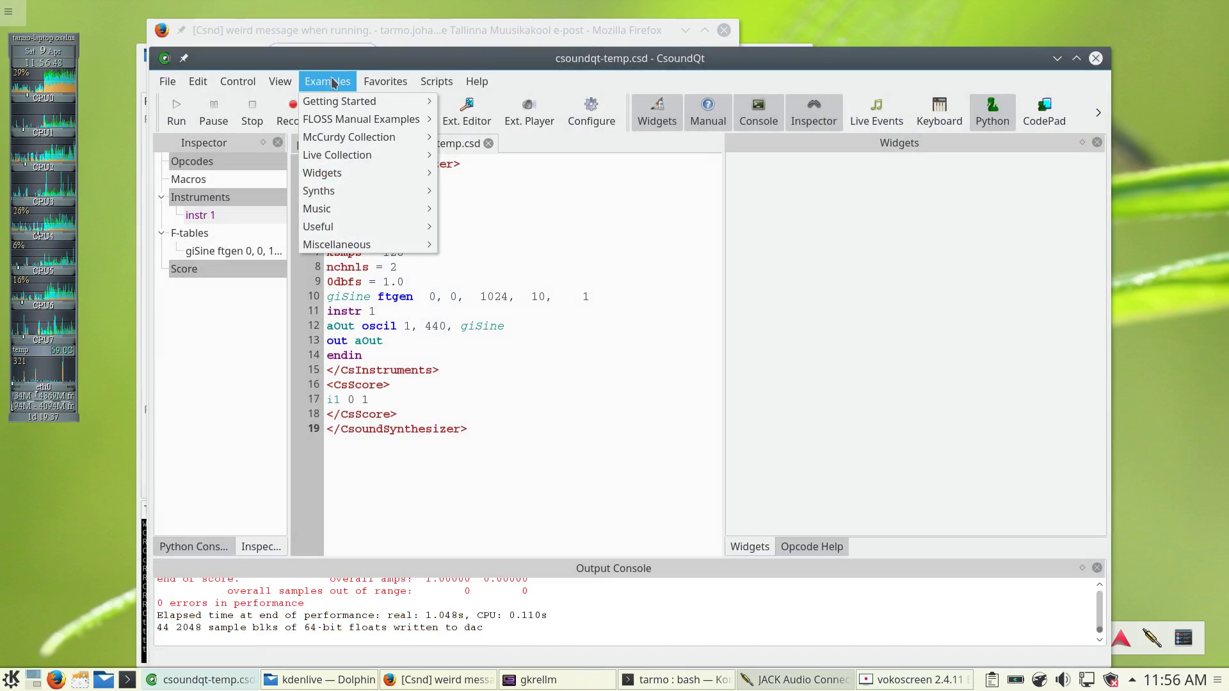
pyautogui.moveTo(318, 191)
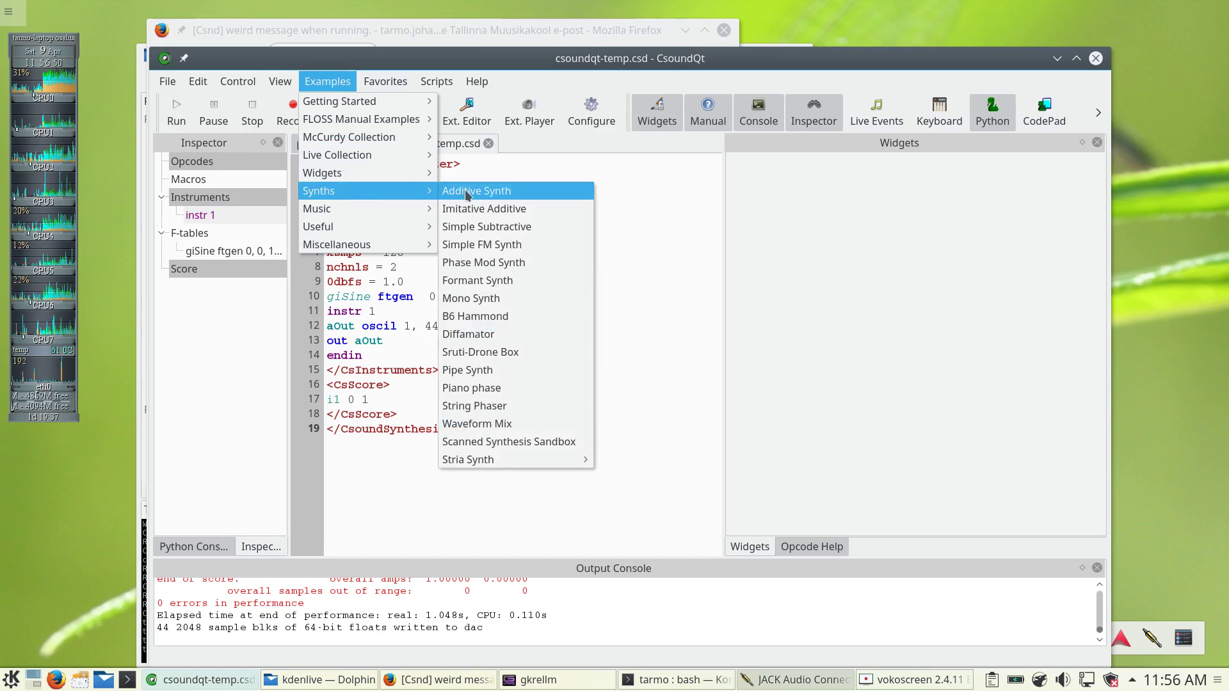
pyautogui.moveTo(508, 442)
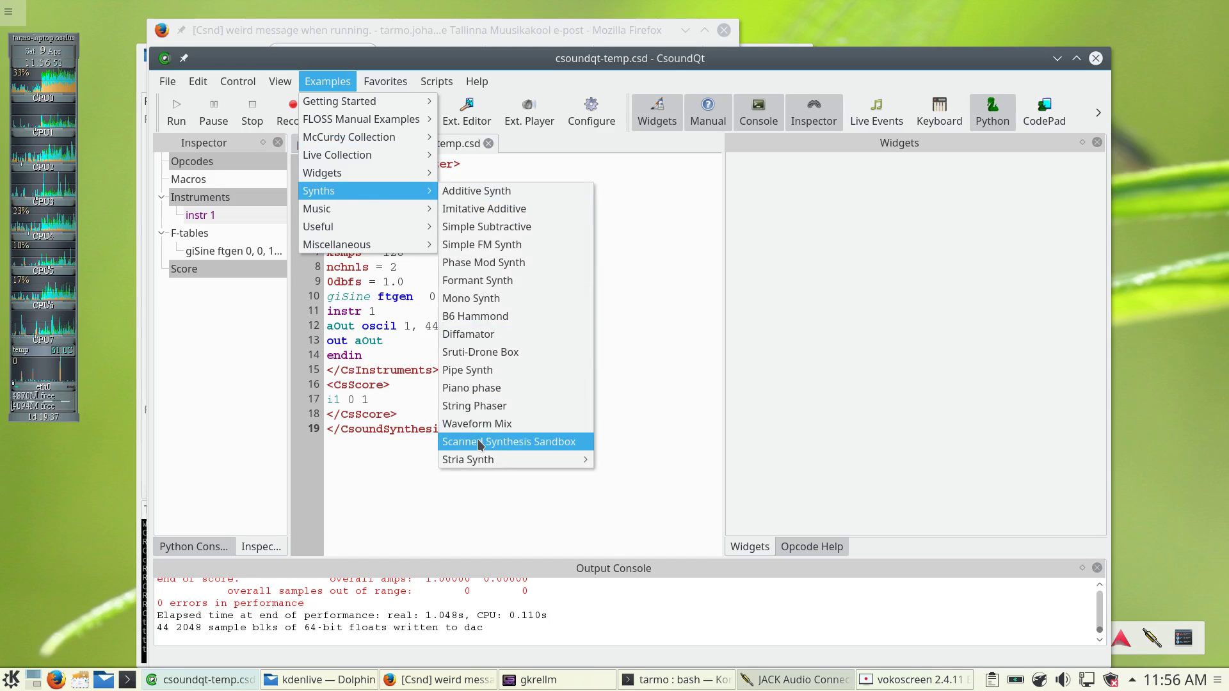
pyautogui.click(506, 442)
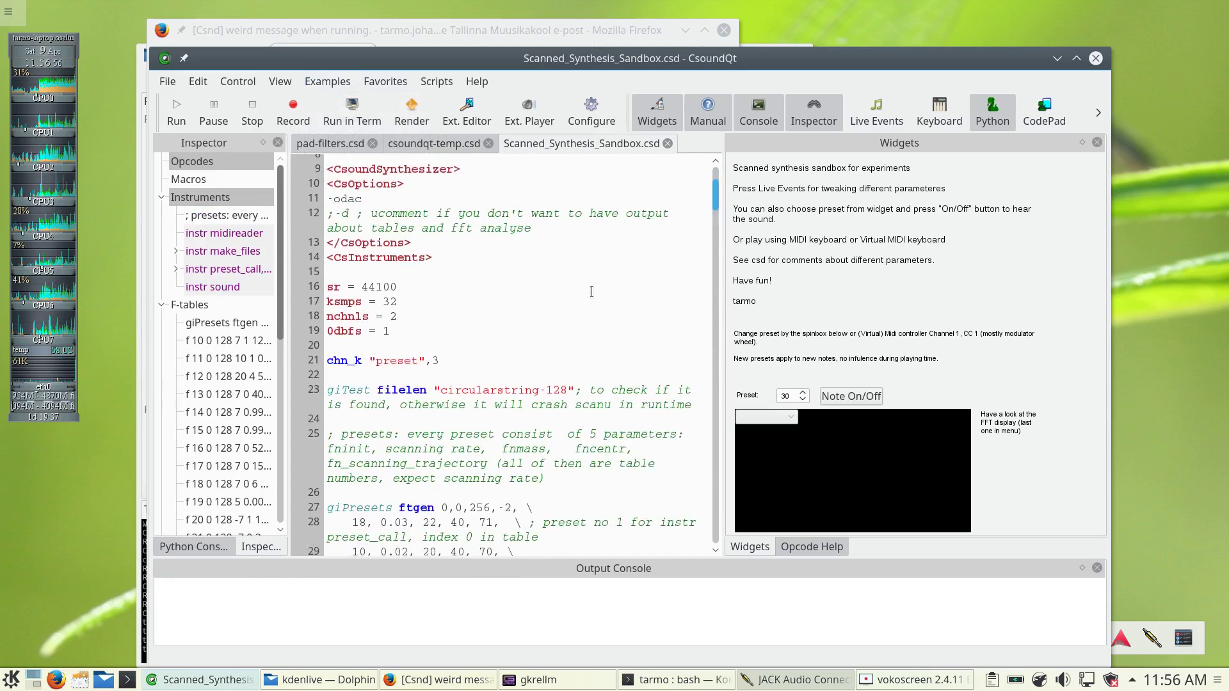
# Scroll through the sandbox code, highlight the scanu opcode and start the performance.
pyautogui.scroll(-3)
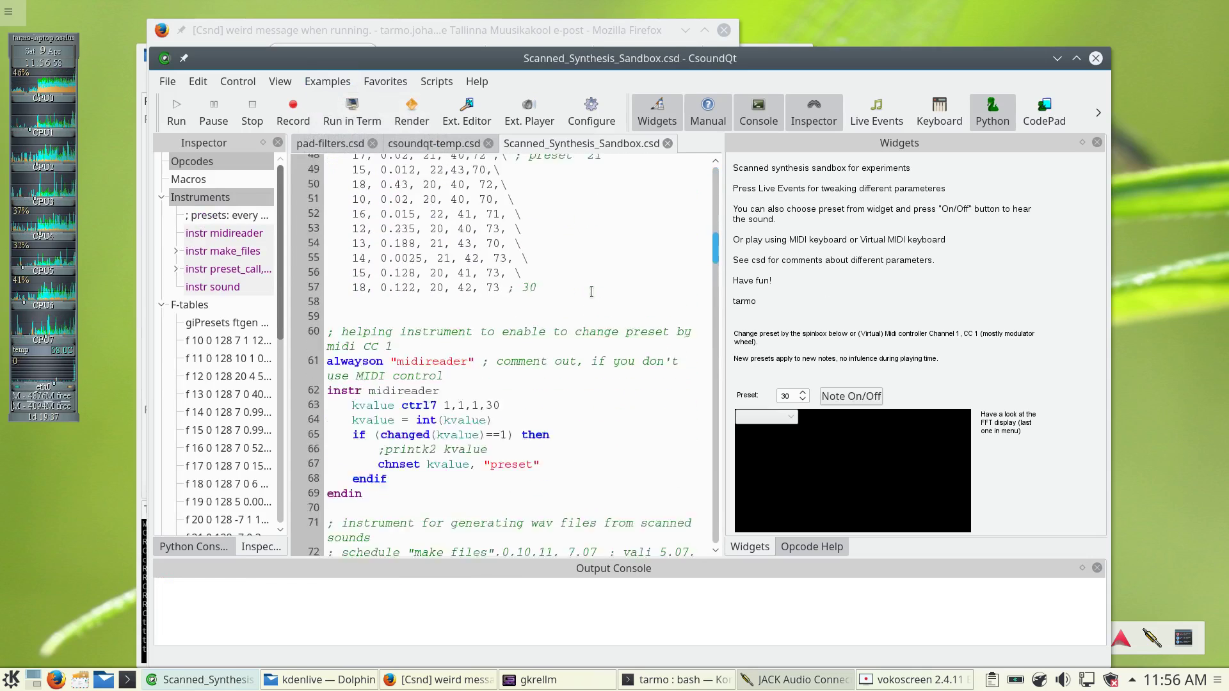
pyautogui.scroll(-3)
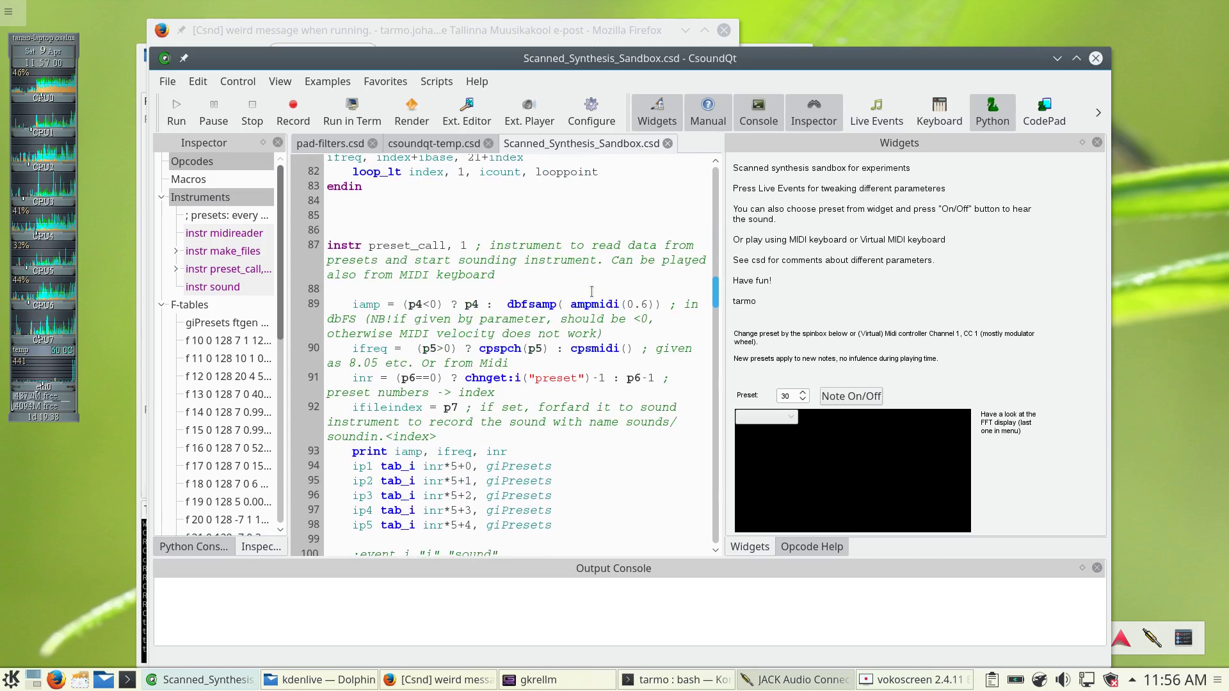
pyautogui.scroll(-3)
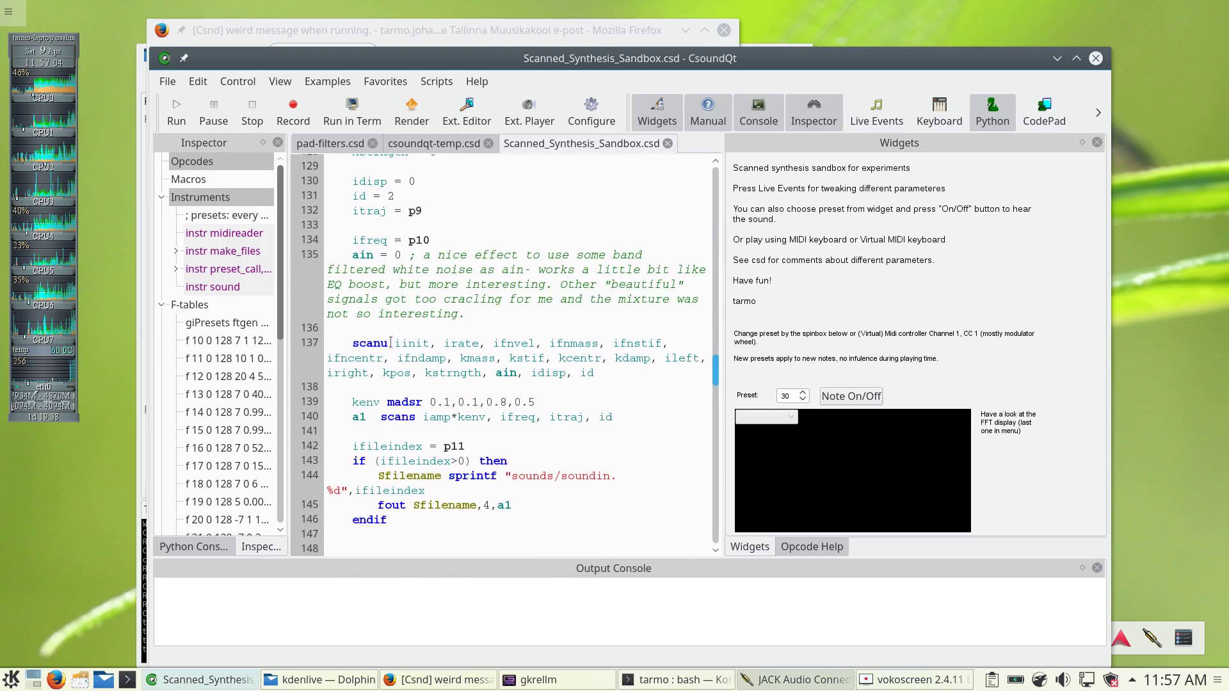
pyautogui.doubleClick(369, 343)
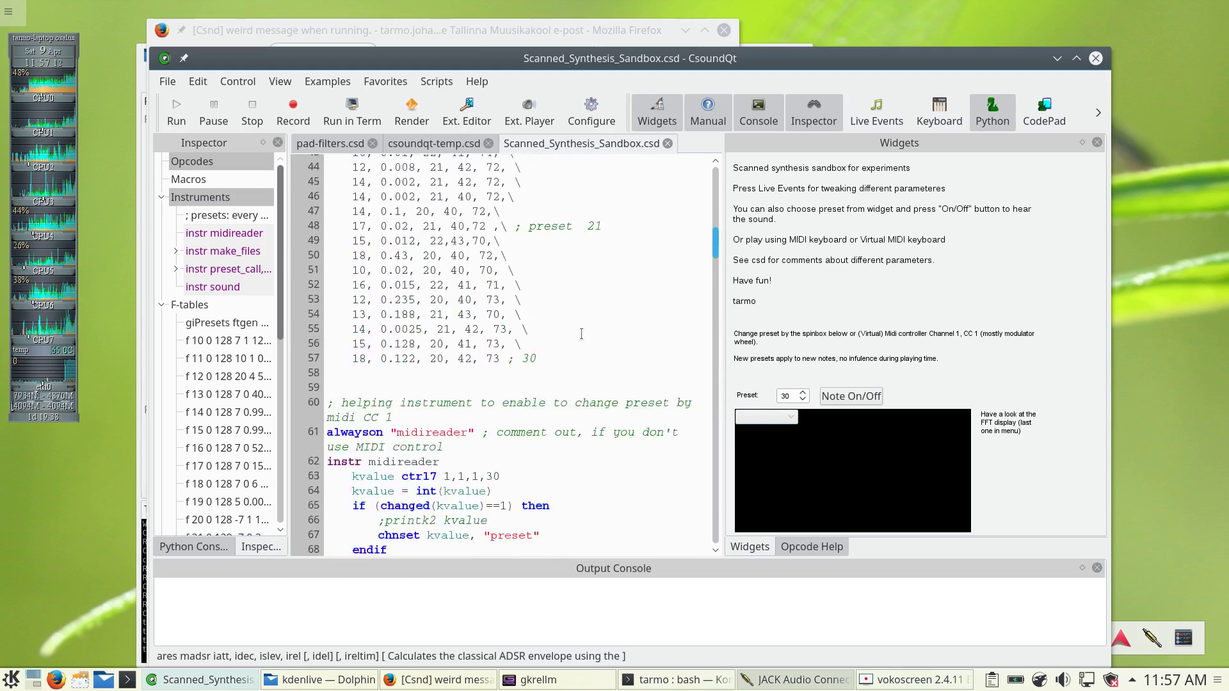
pyautogui.click(176, 113)
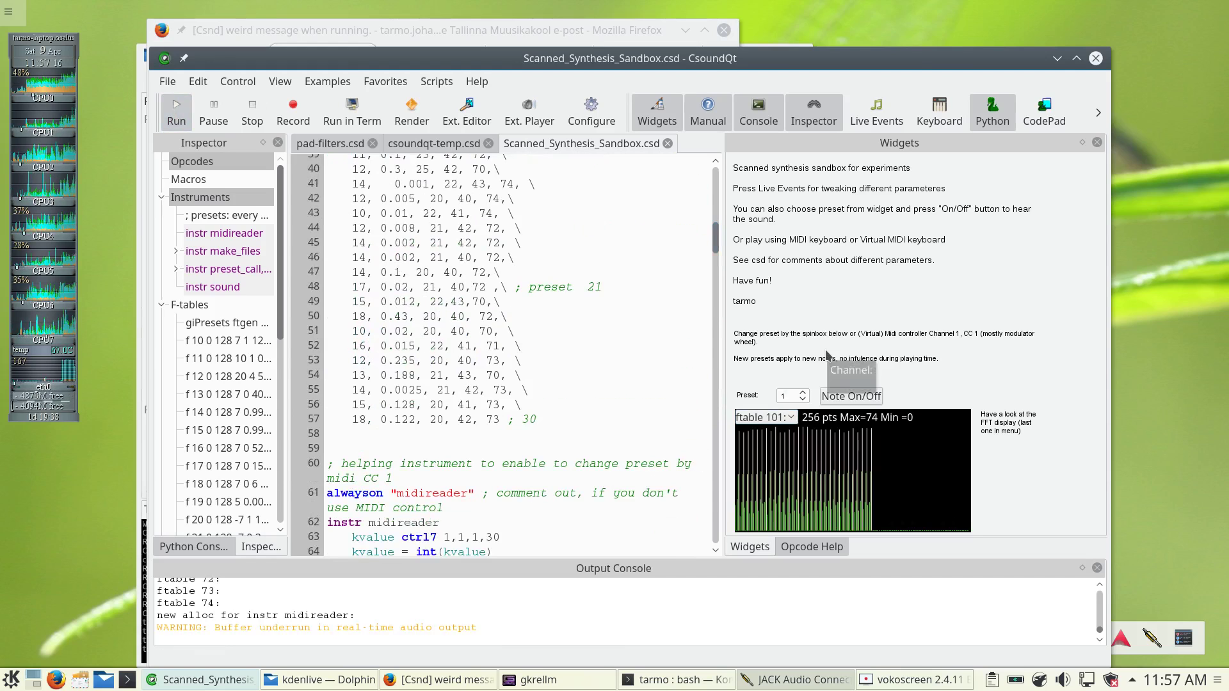
# Show the Live Events, select the 'tweak parameters of isntr sound' sheet and send its events.
pyautogui.click(876, 111)
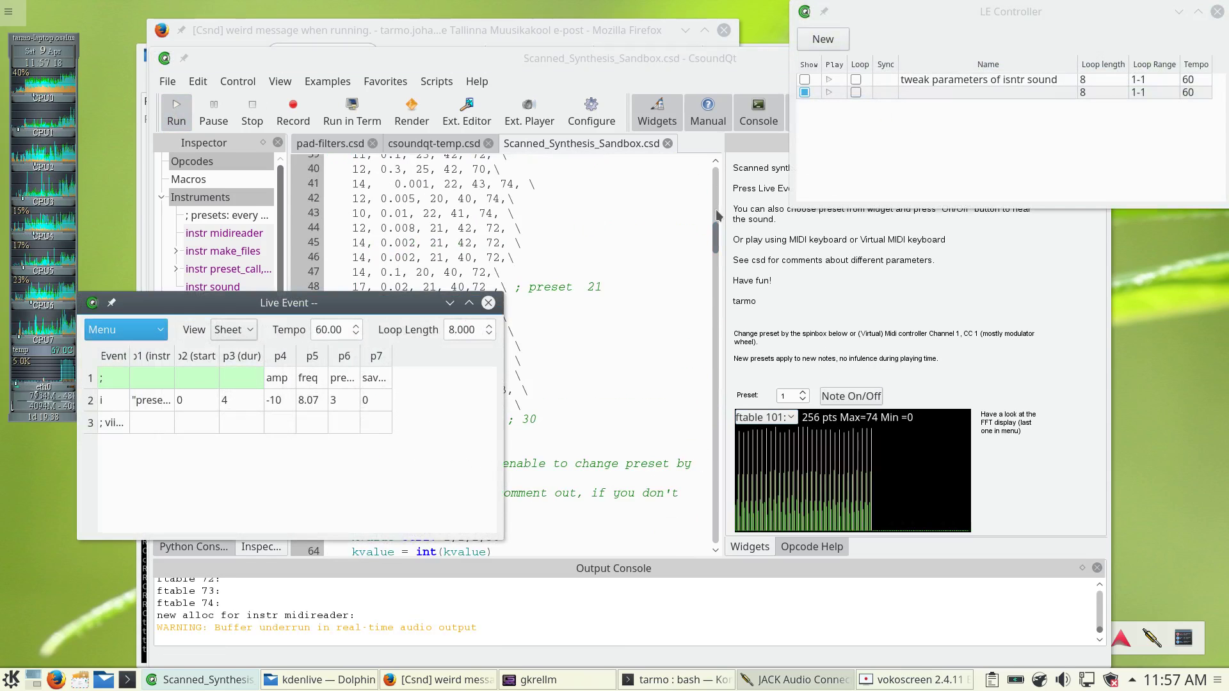
pyautogui.click(803, 82)
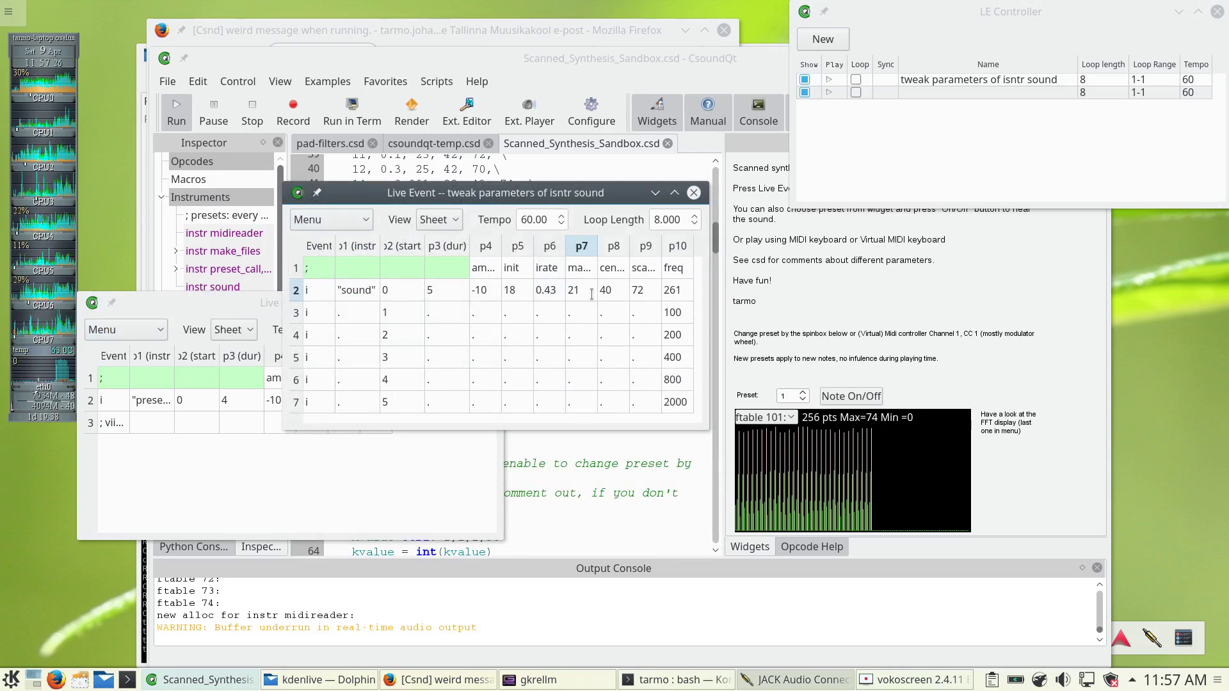
pyautogui.click(581, 291)
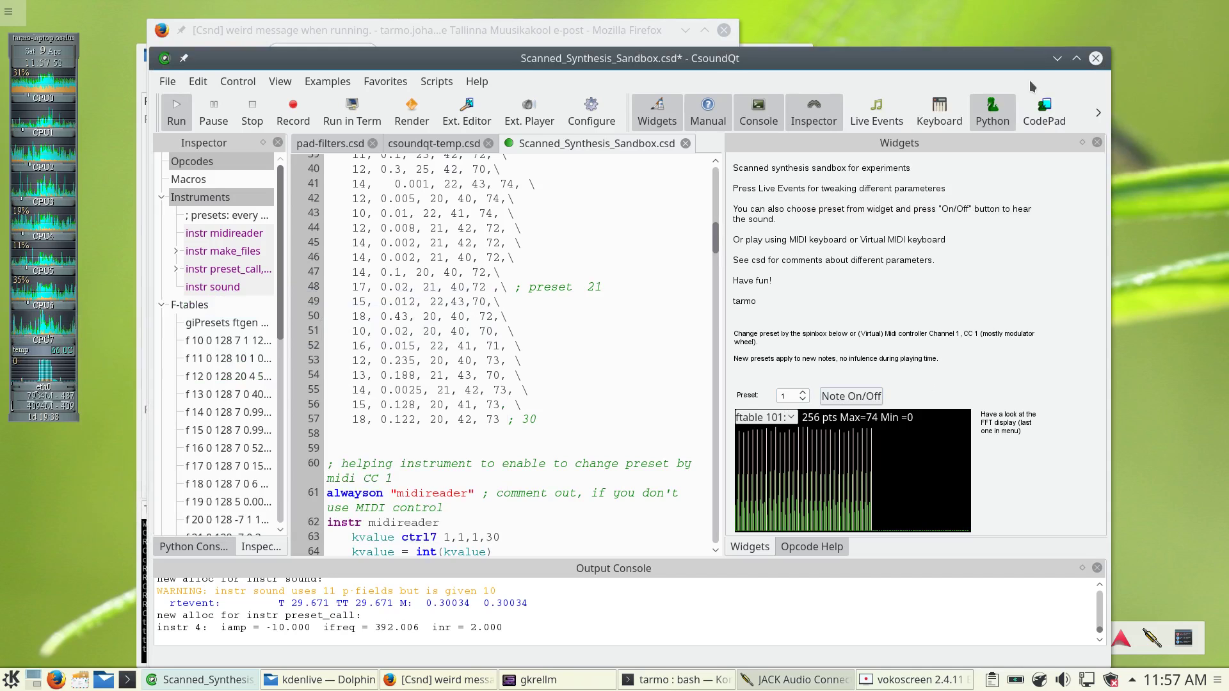
# Show the virtual MIDI keyboard from the toolbar.
pyautogui.click(939, 111)
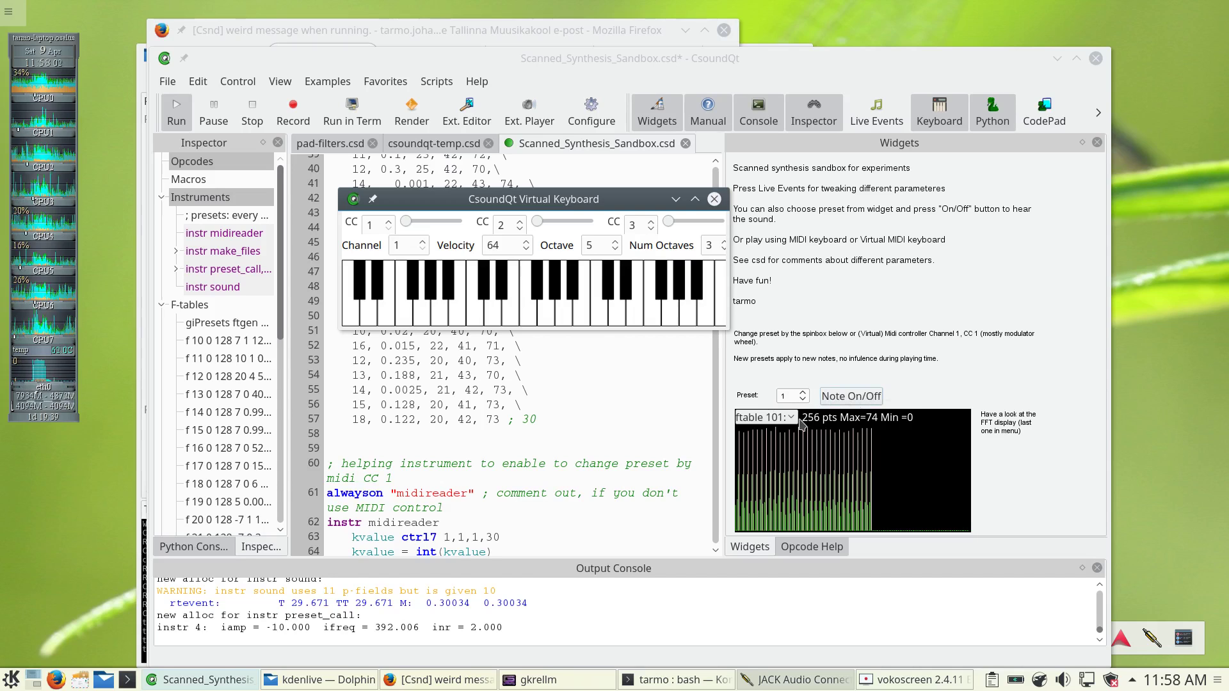
# Play middle C (about 261.6 Hz) on the virtual keyboard and expand the display's table dropdown.
pyautogui.click(852, 395)
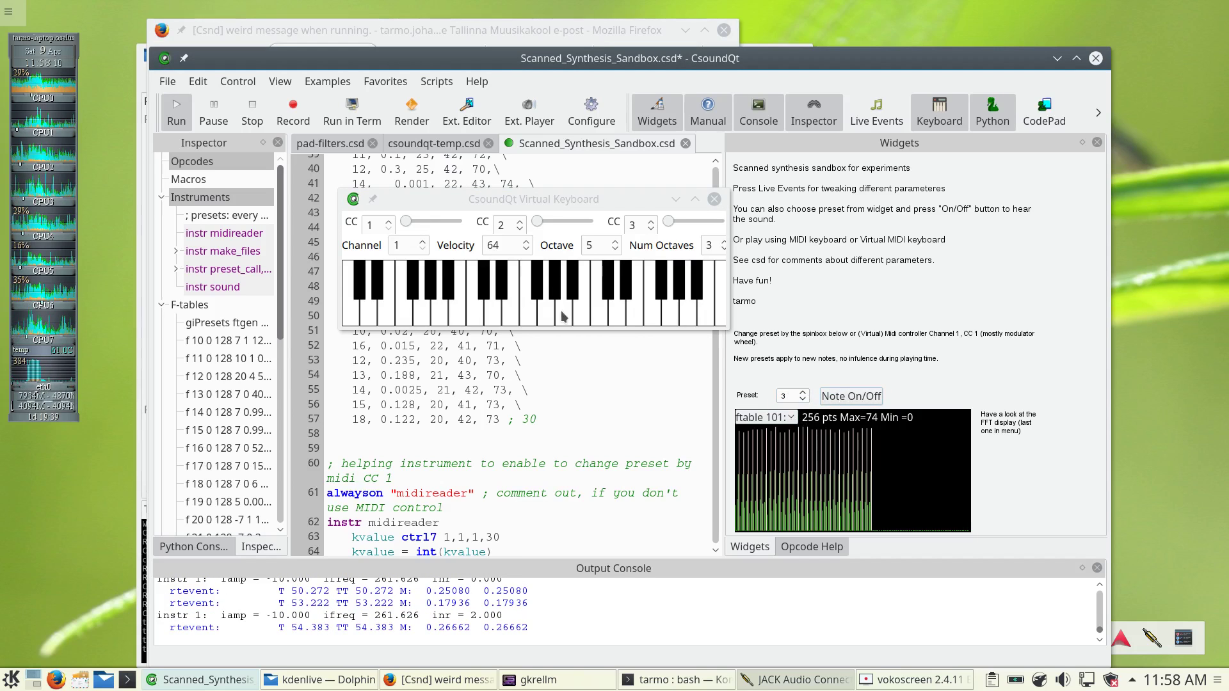
pyautogui.click(762, 416)
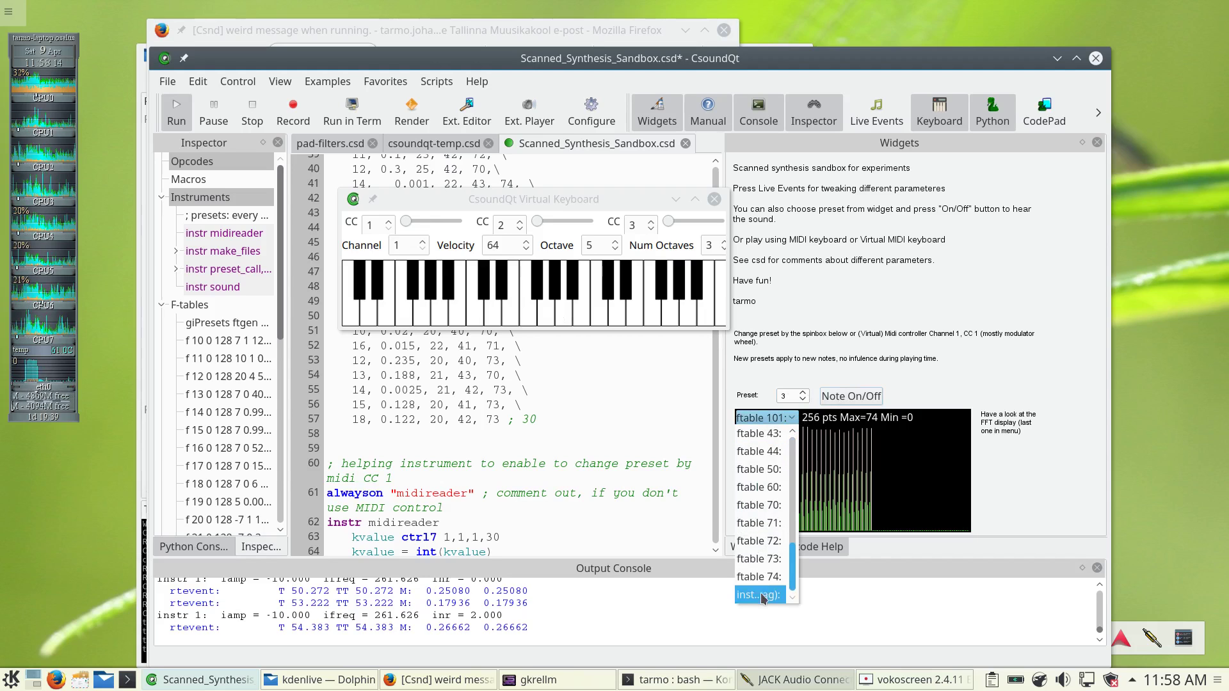
# Choose the instr 1 signal entry so the graph shows its spectrum.
pyautogui.click(757, 595)
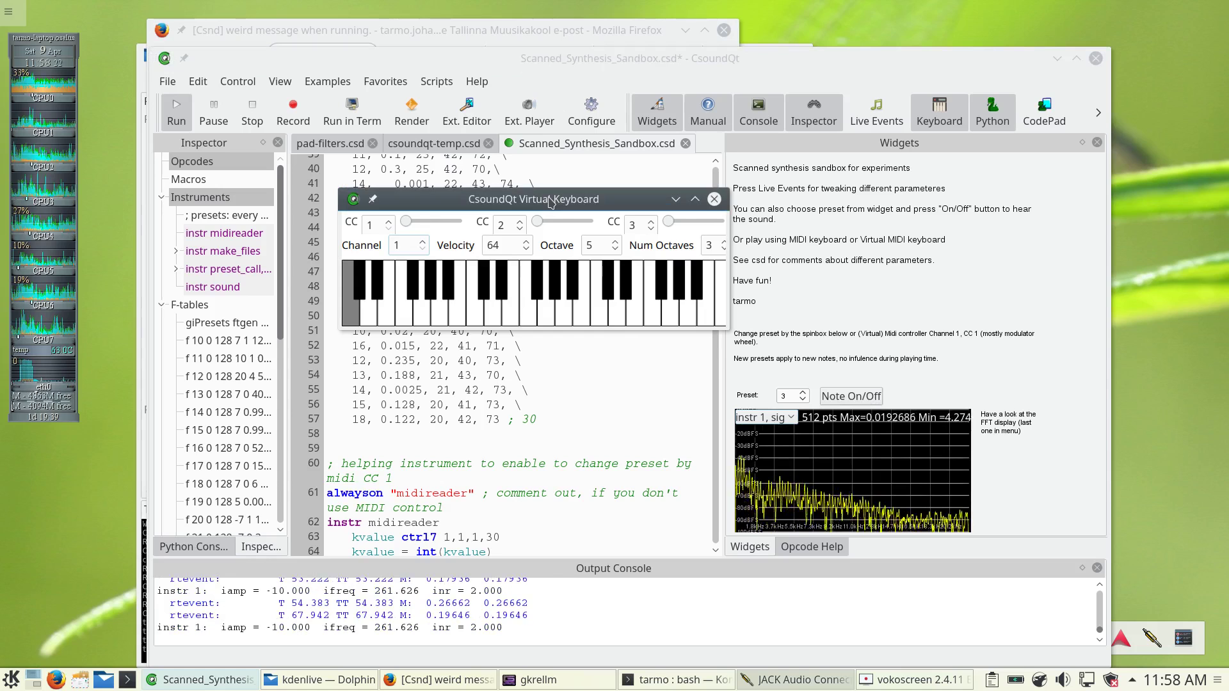
# Step through a couple of presets and play a note on the virtual keyboard.
pyautogui.click(415, 306)
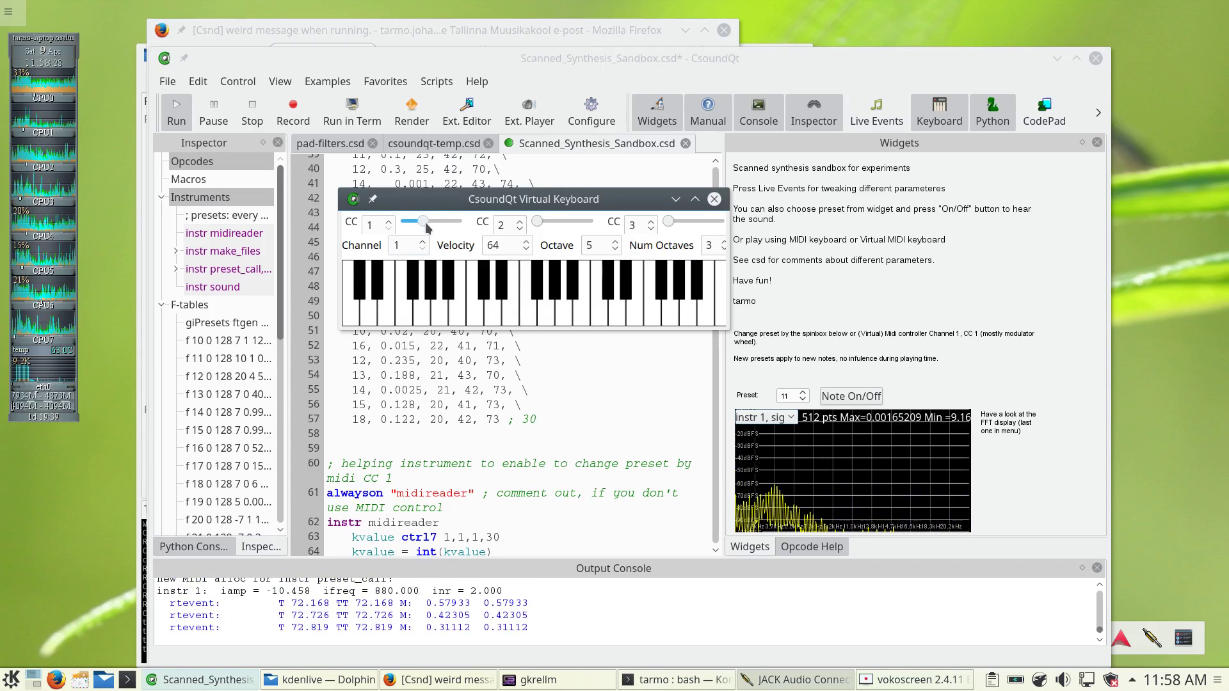
pyautogui.click(804, 393)
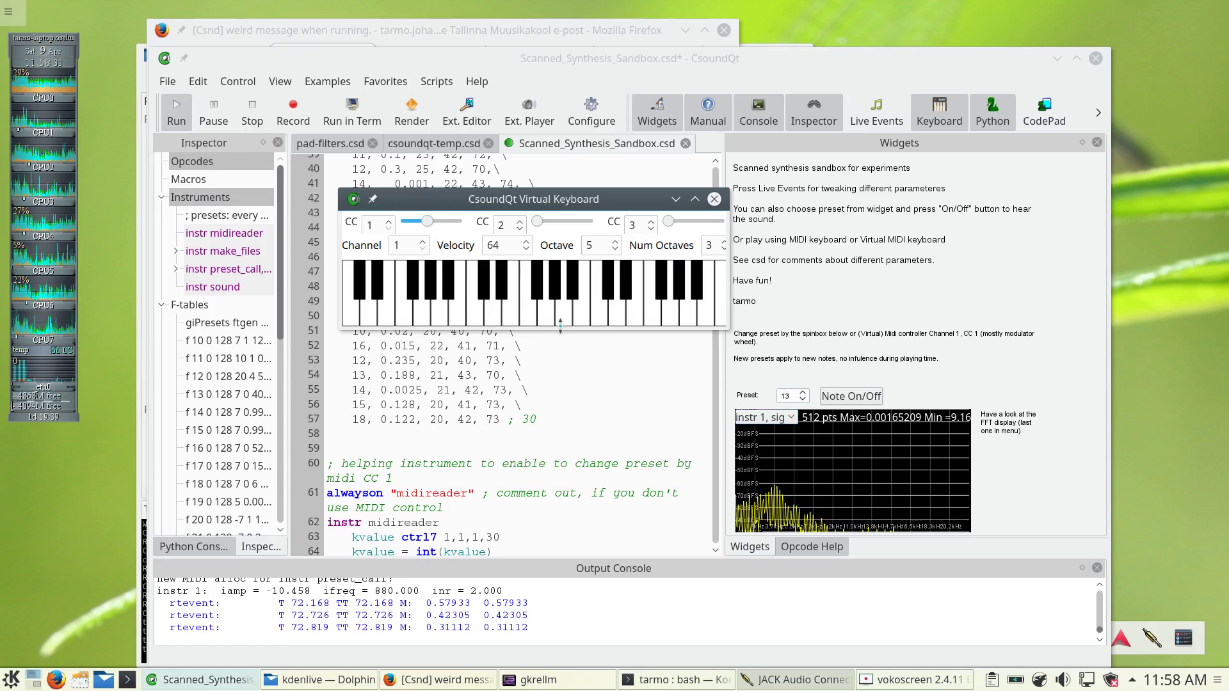
pyautogui.click(354, 298)
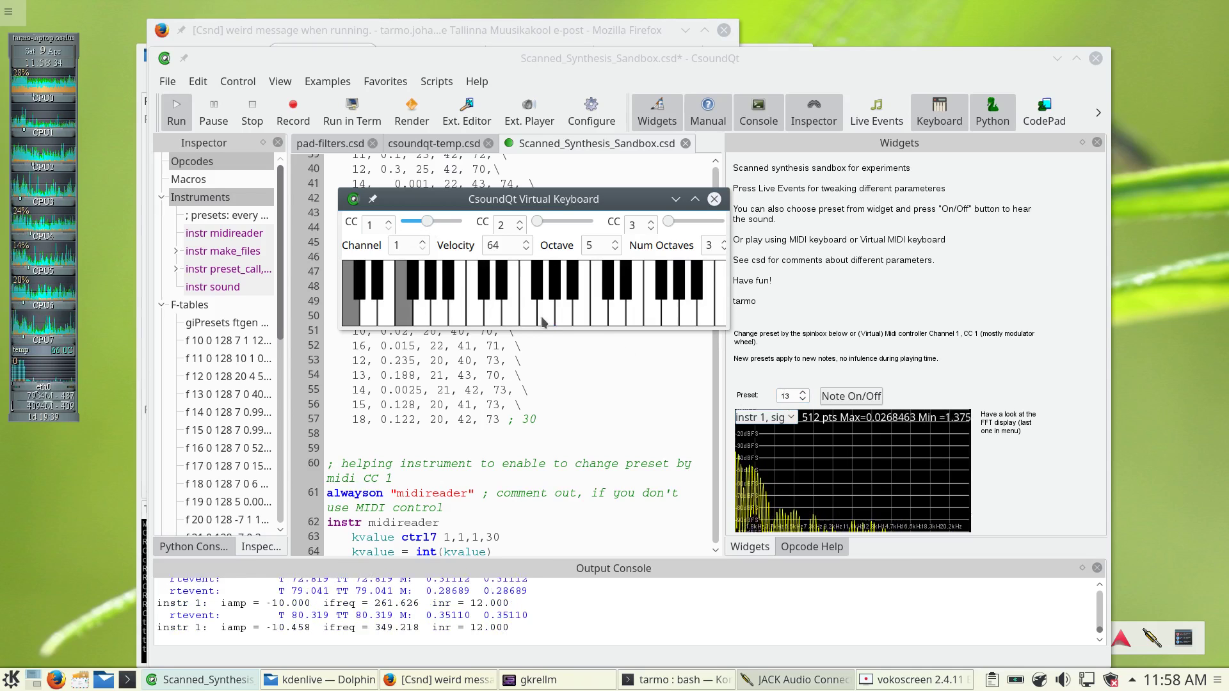
# Raise the CC 1 controller to reach preset 19 while notes keep sounding.
pyautogui.moveTo(427, 221); pyautogui.dragTo(447, 221)
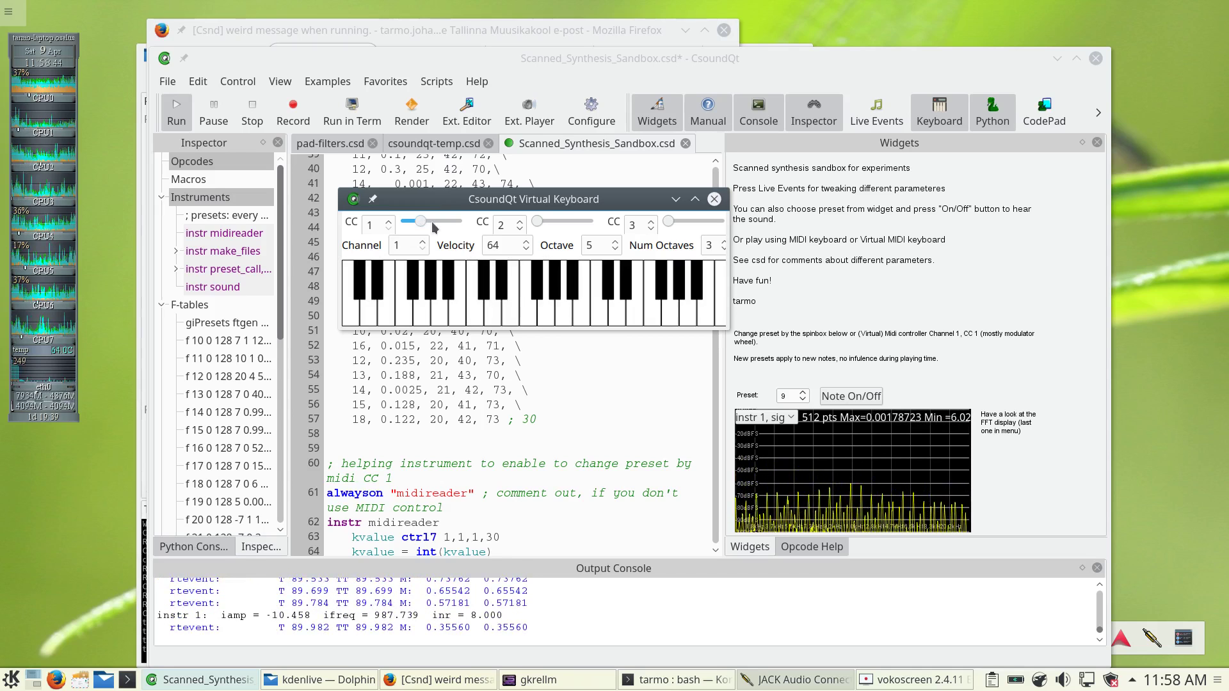
pyautogui.moveTo(415, 222); pyautogui.dragTo(439, 221)
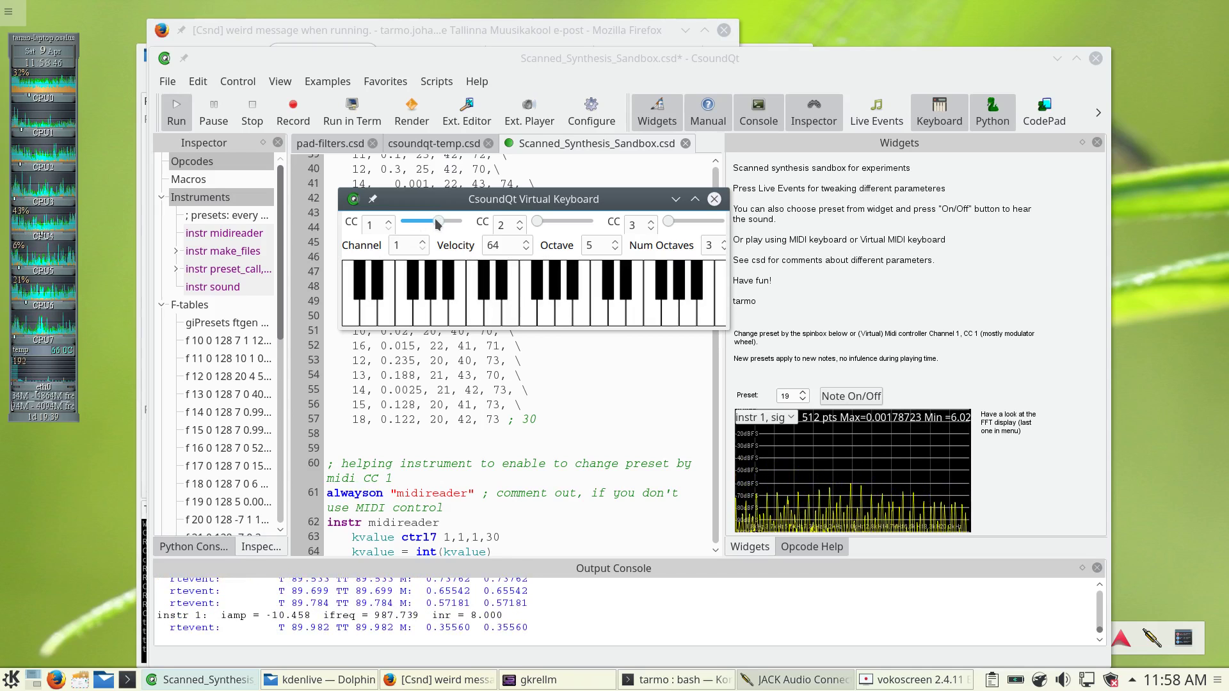